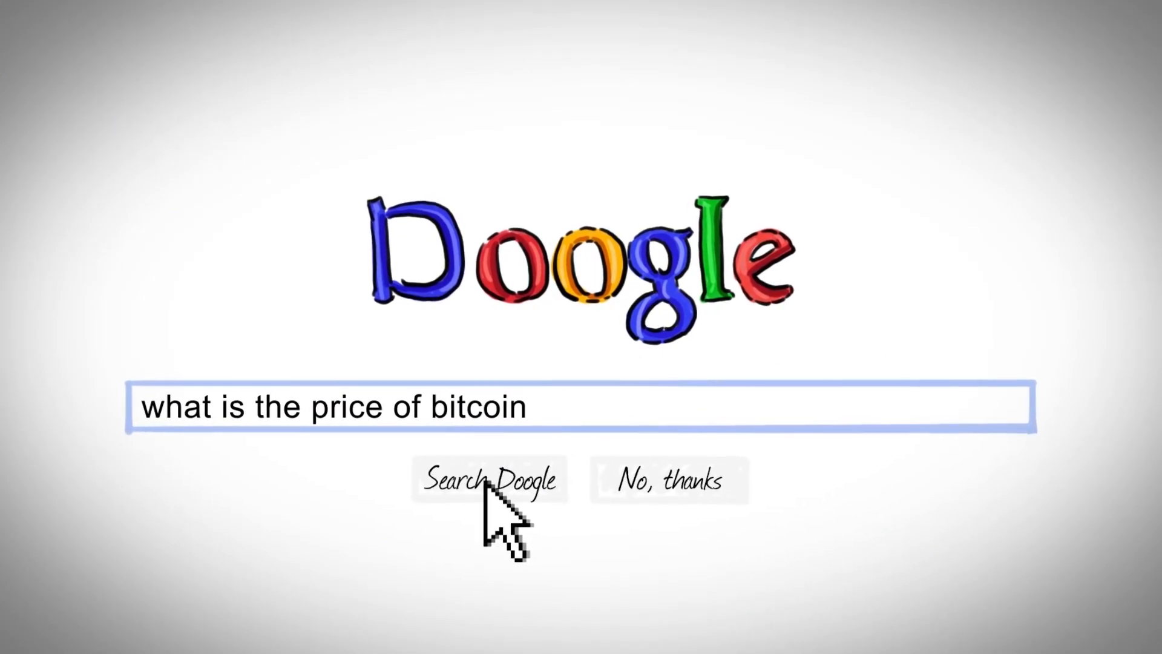
pyautogui.click(491, 479)
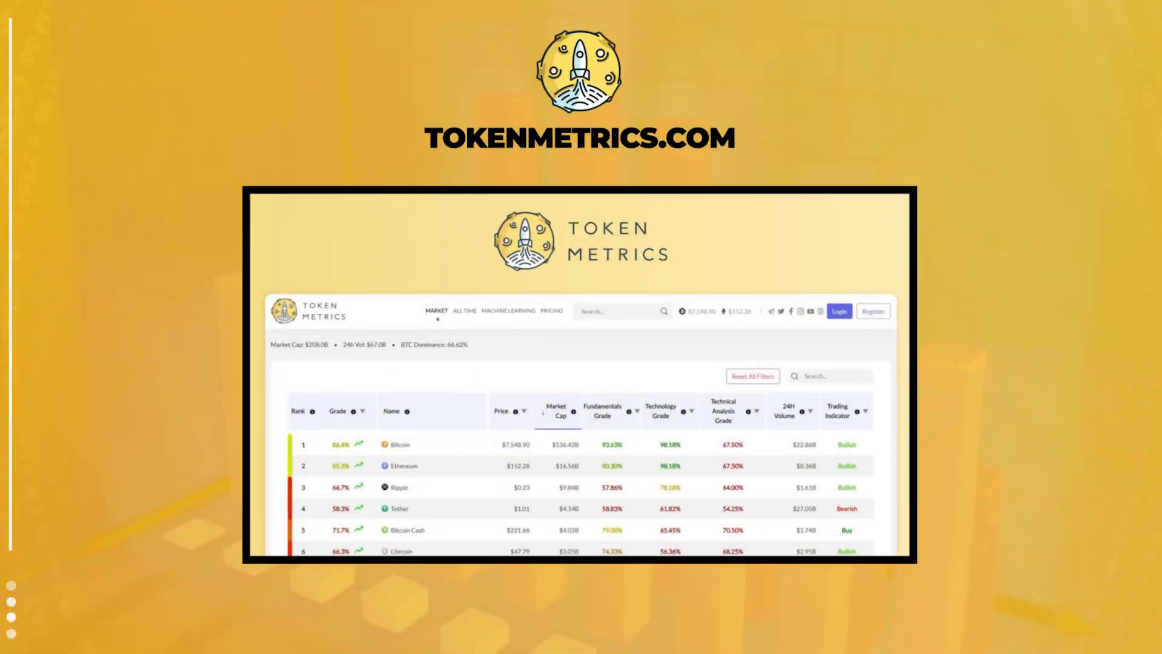